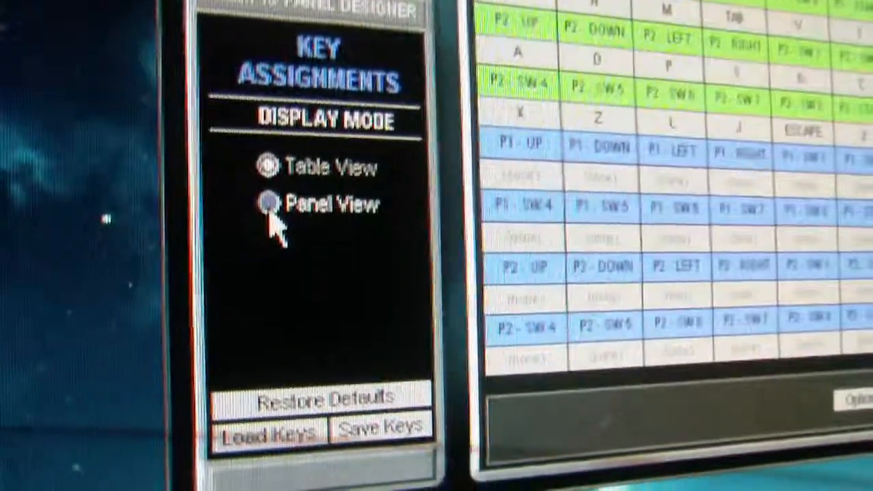
- Switch Display Mode to Panel View, keeping Show Normal Keys selected
click(271, 203)
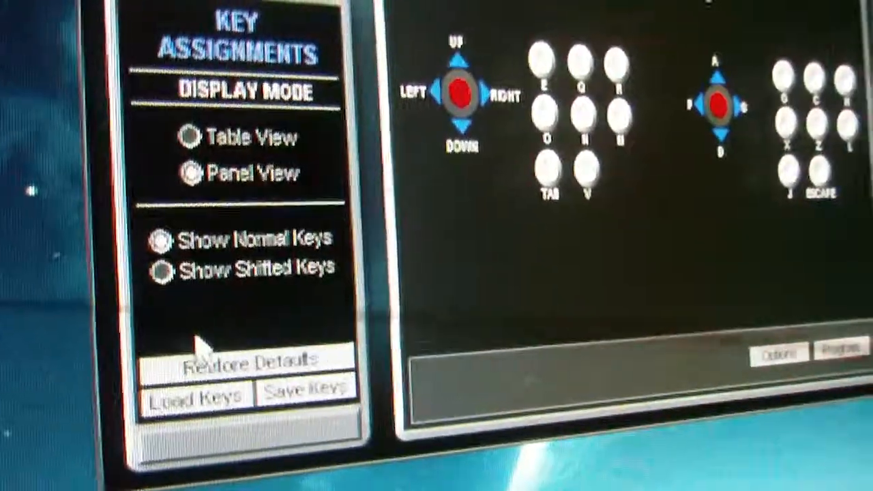